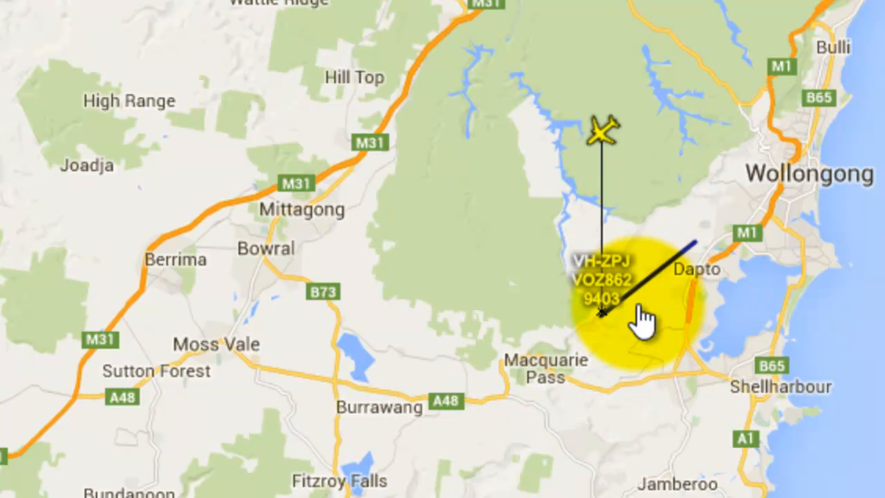
Step: Select the VH-ZPJ aircraft marker to show its altitude, speed and route details
click(601, 311)
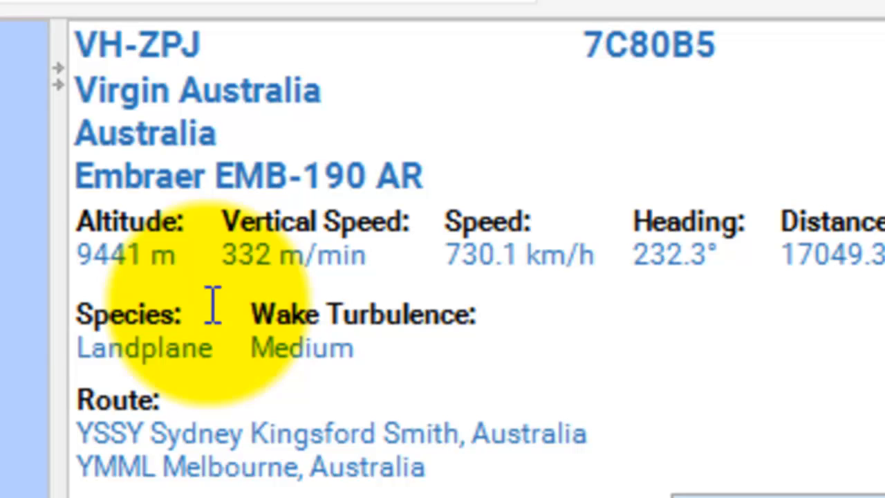
mouse_move(114, 308)
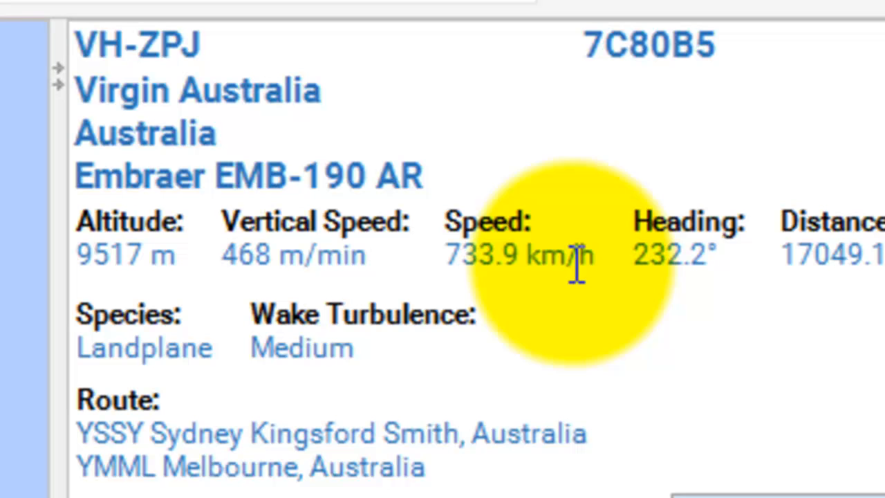
mouse_move(484, 304)
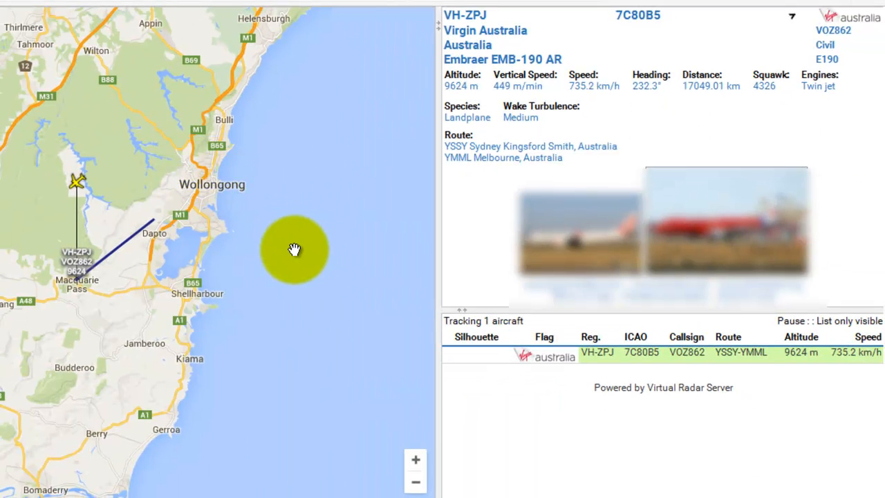
mouse_move(380, 239)
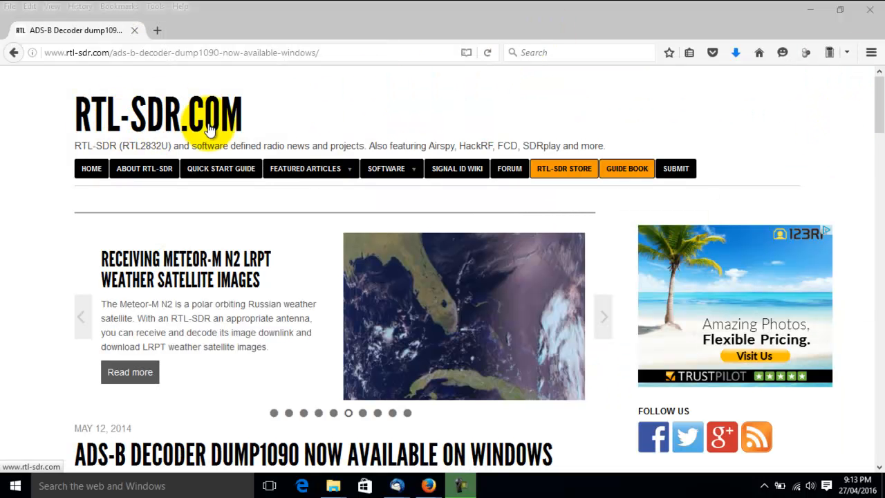
Step: Scroll the rtl-sdr.com dump1090 article down to its Windows installation steps
scroll(down, 3)
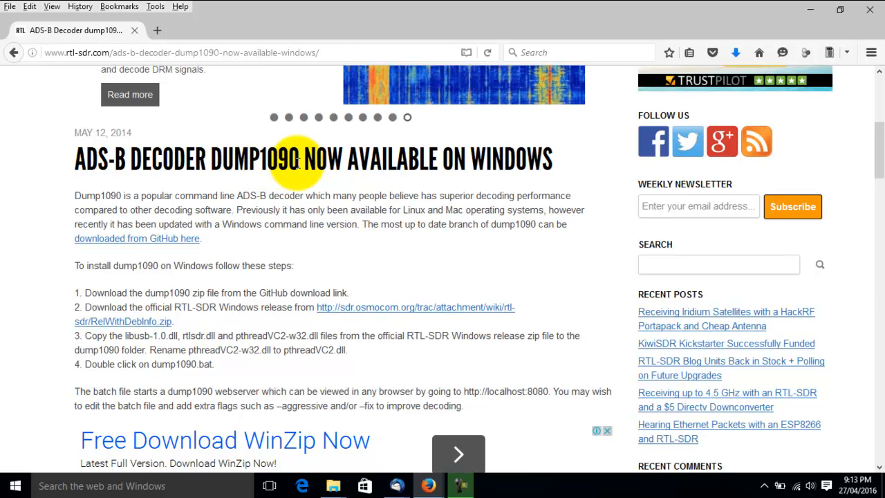
mouse_move(314, 186)
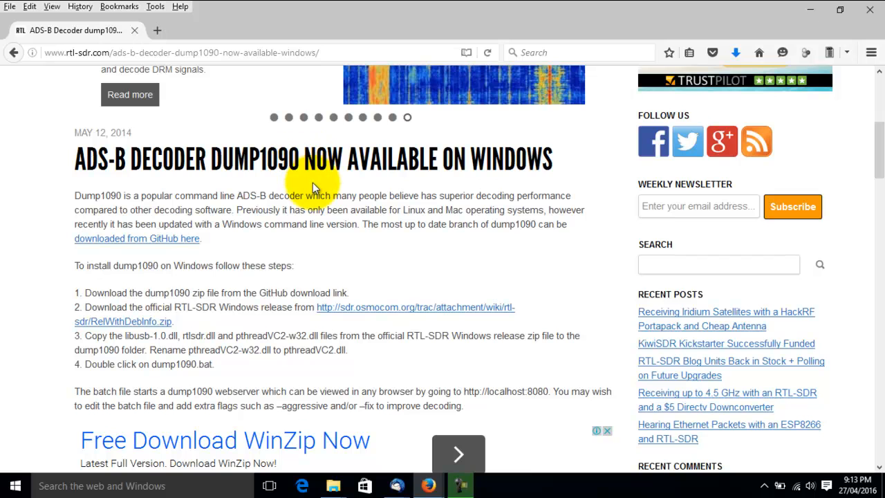
mouse_move(306, 240)
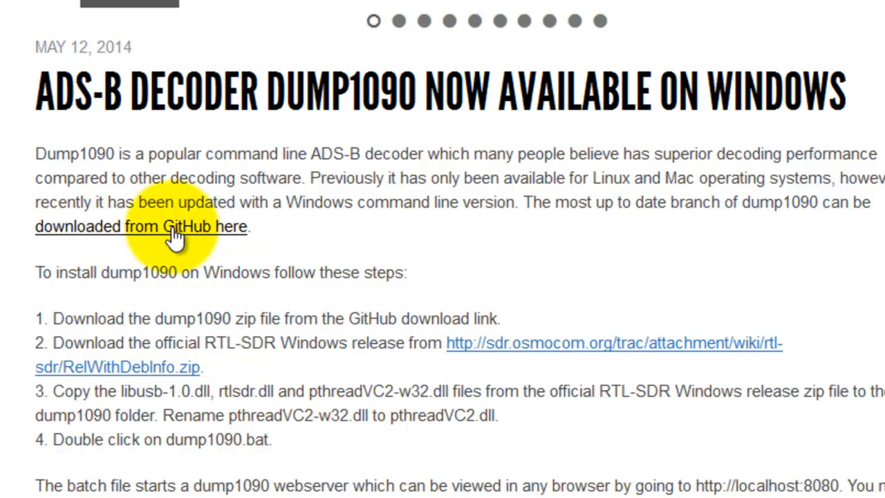
mouse_move(228, 245)
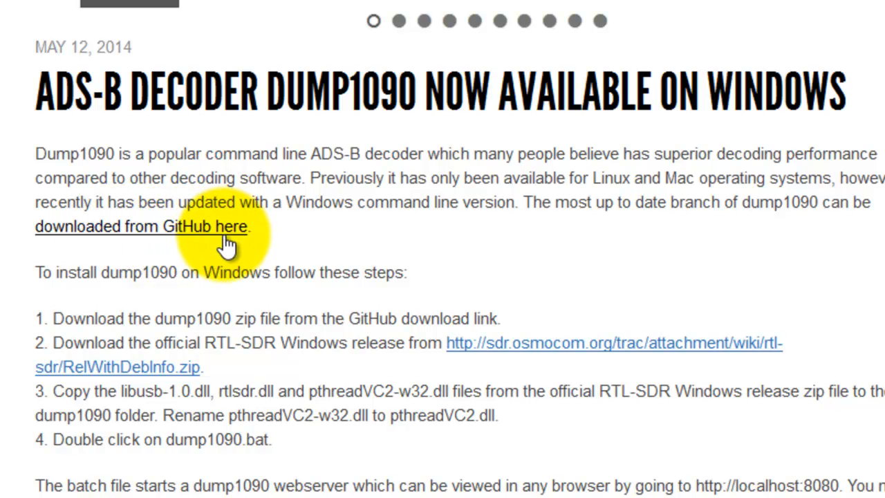
mouse_move(757, 221)
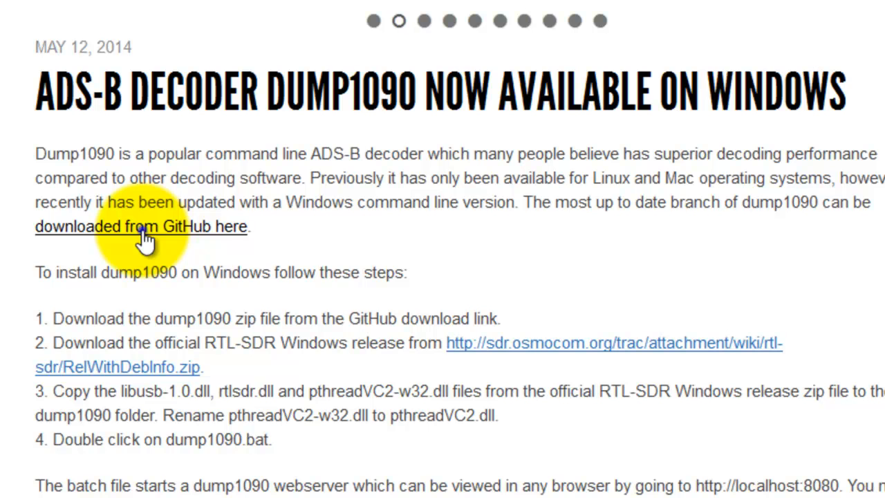
Step: Open the 'downloaded from GitHub here' link in a new tab
click(141, 226)
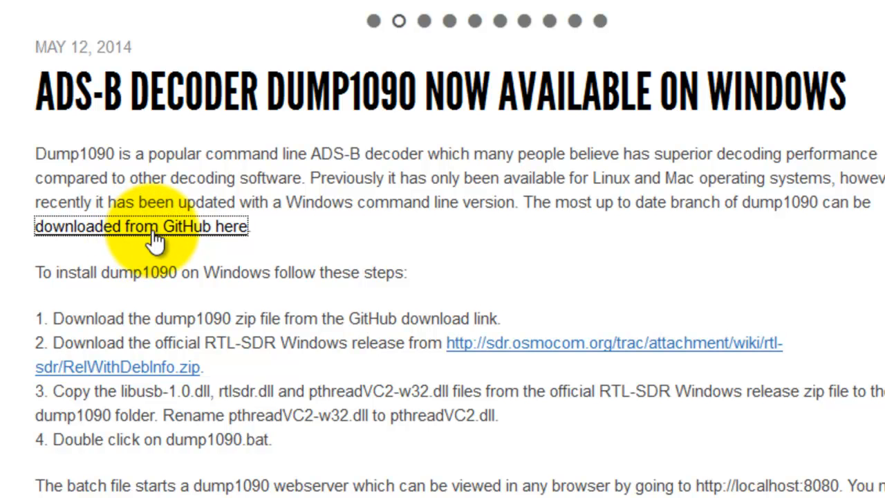
right_click(141, 226)
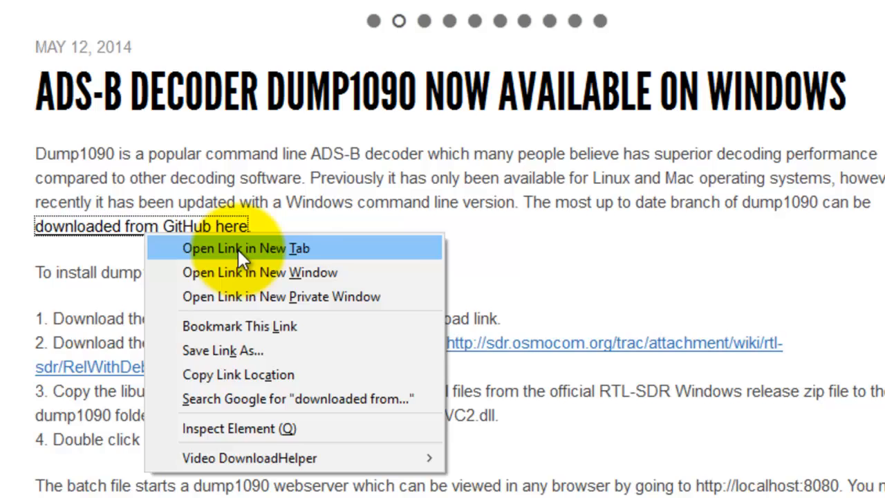
click(245, 248)
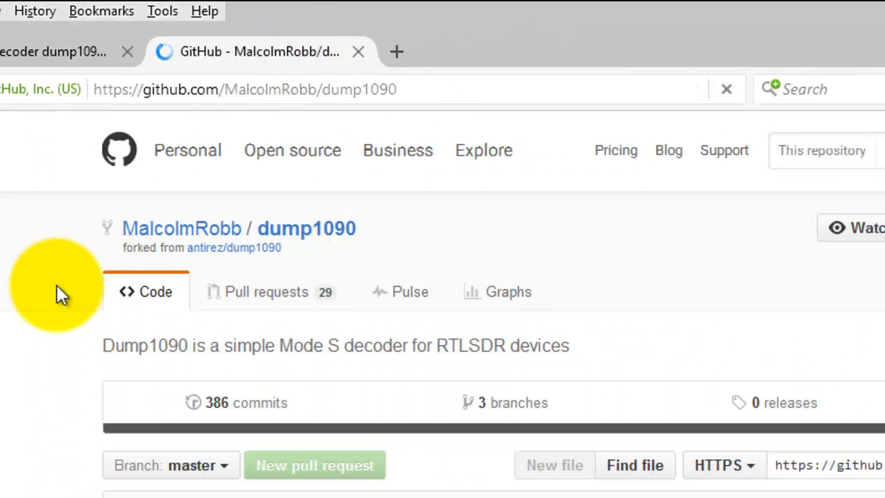
scroll(down, 3)
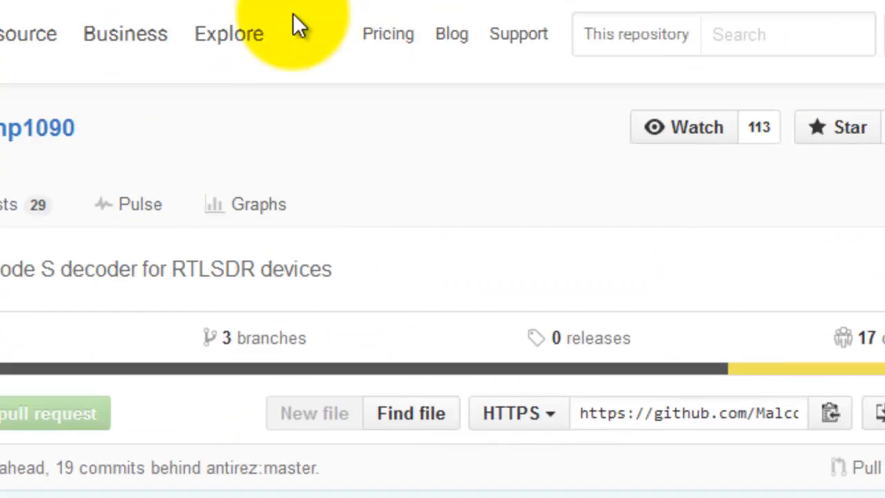
scroll(down, 3)
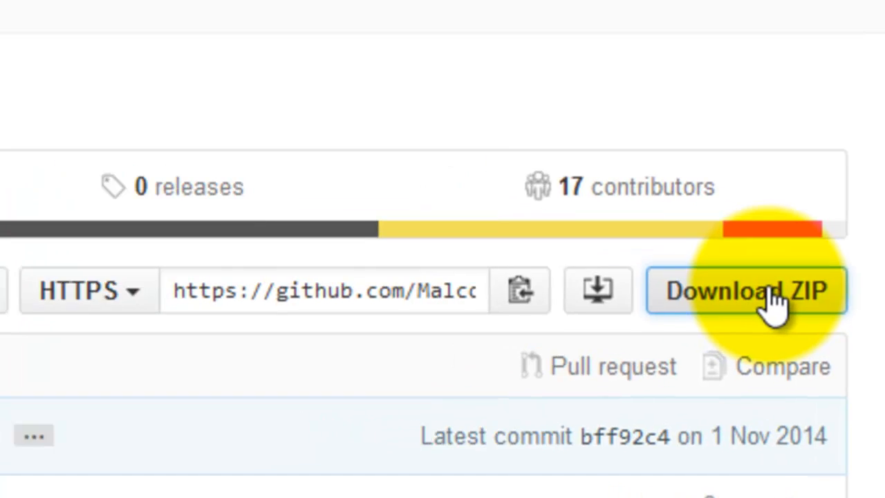
Step: Download the repository as dump1090-master.zip and save the file
click(746, 290)
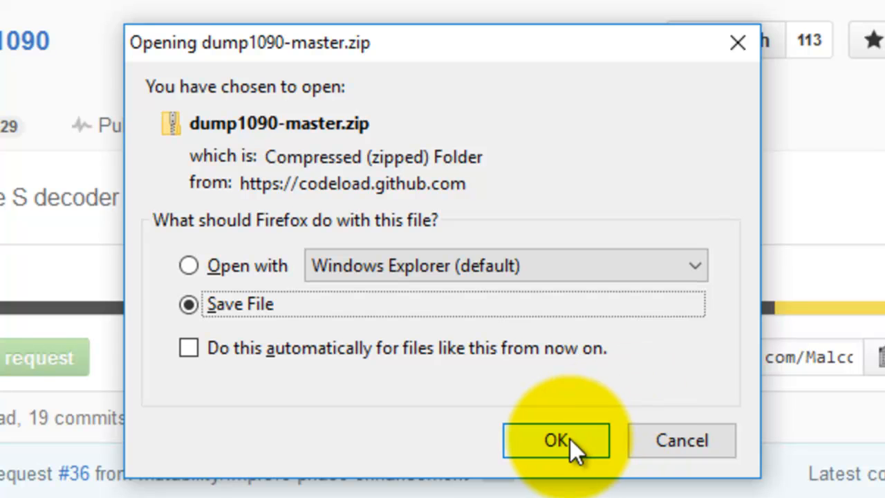
click(556, 441)
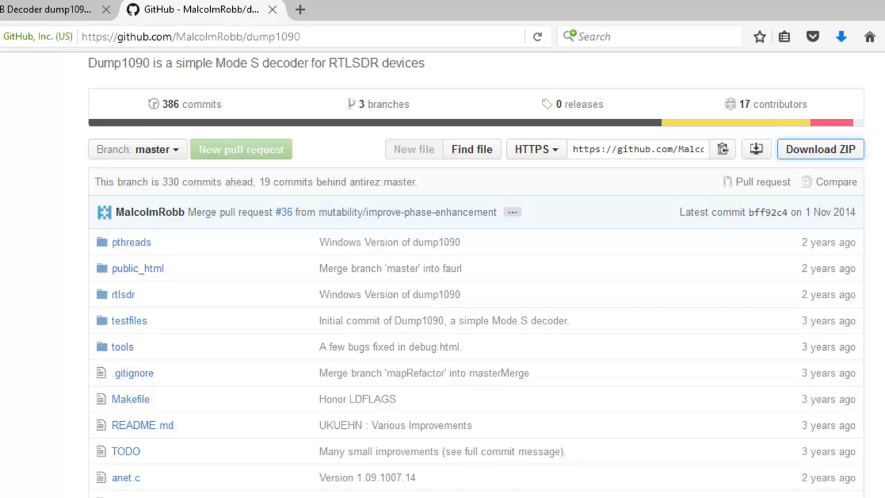
scroll(down, 3)
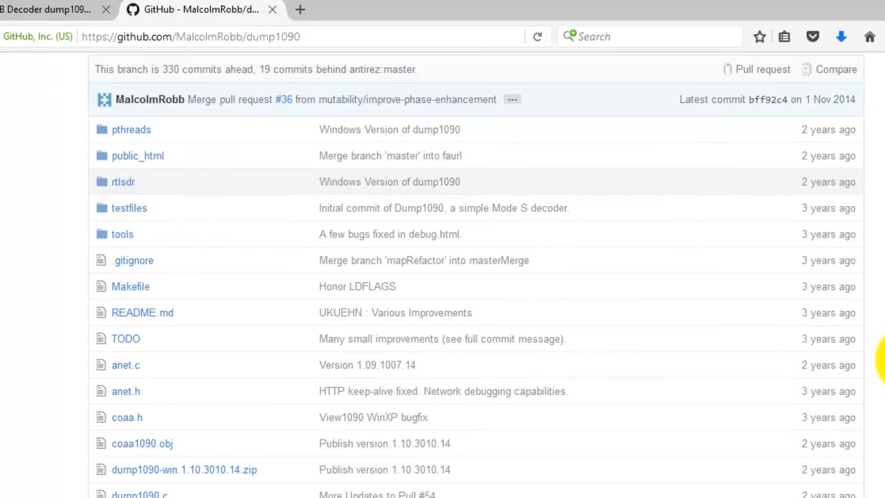
scroll(down, 3)
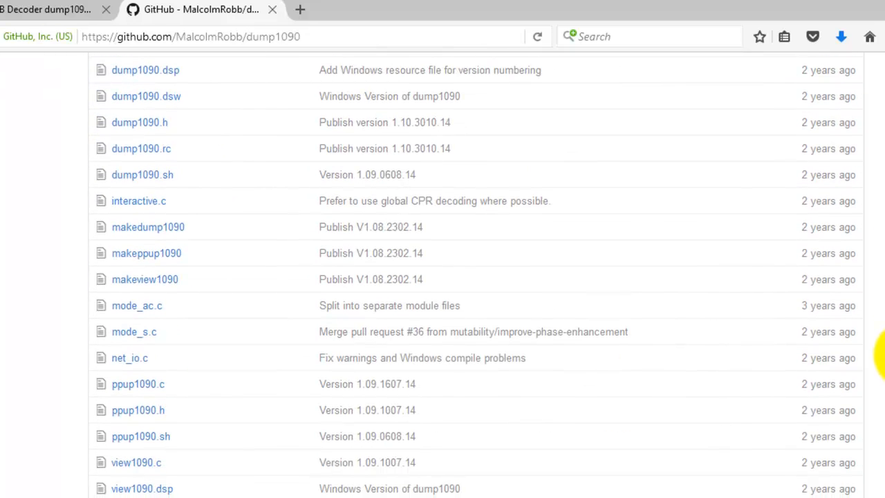
scroll(down, 3)
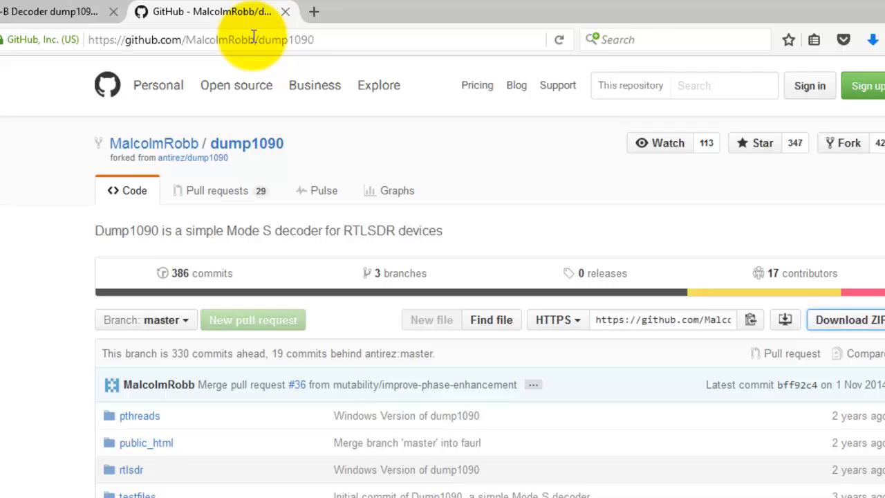
click(364, 15)
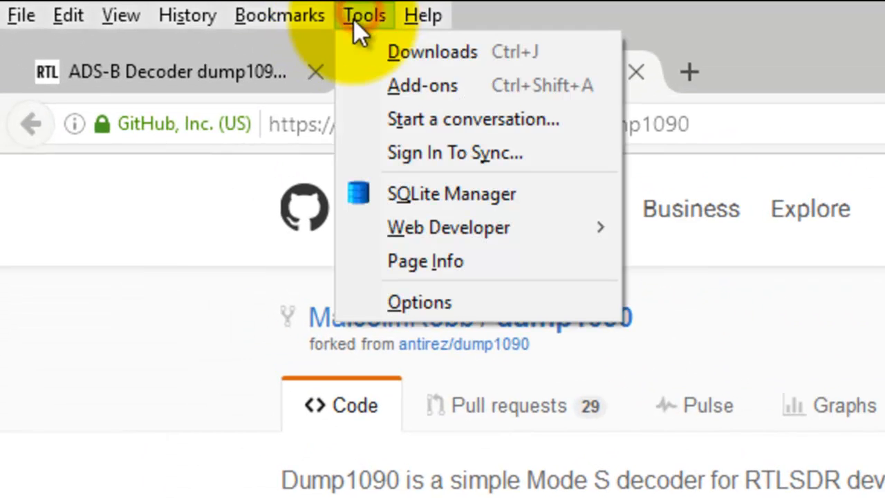
click(432, 51)
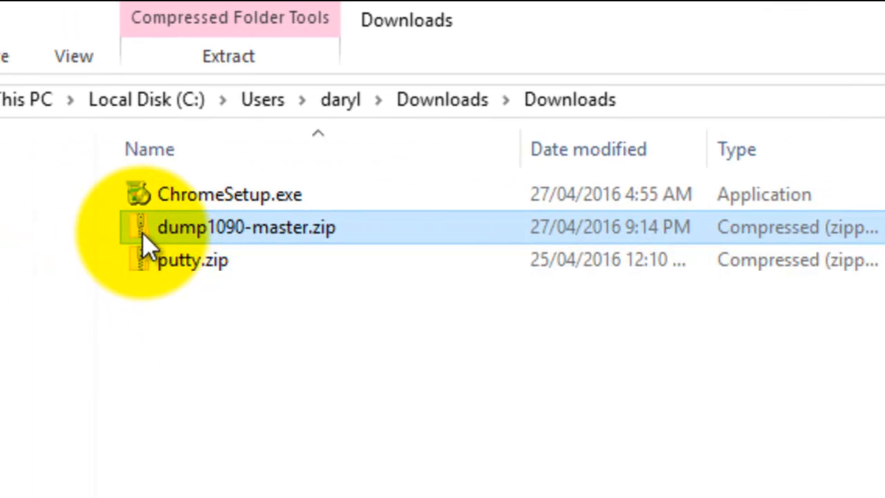
mouse_move(145, 228)
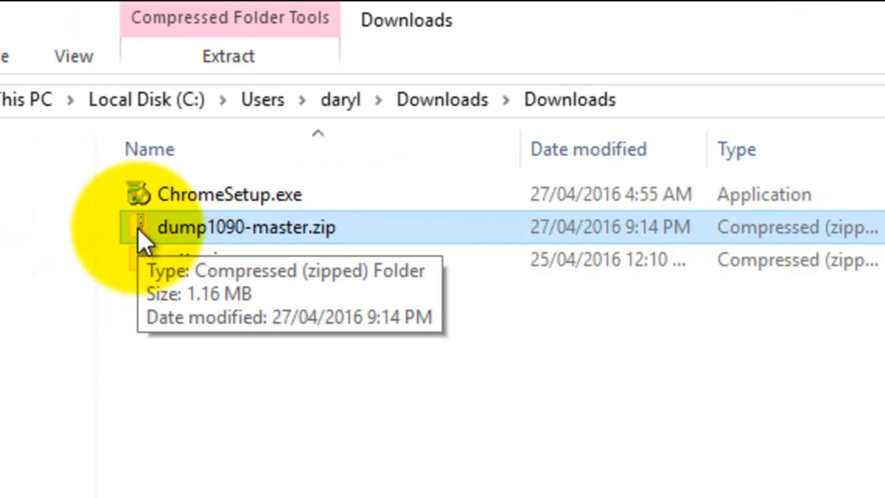
Step: Extract dump1090-master.zip and select dump1090-win.1.10.3010.14.zip inside it
click(146, 228)
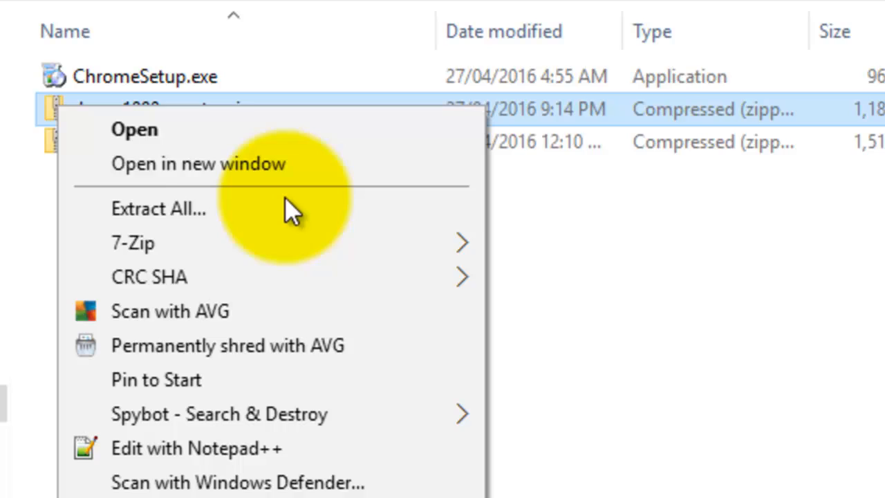
mouse_move(133, 242)
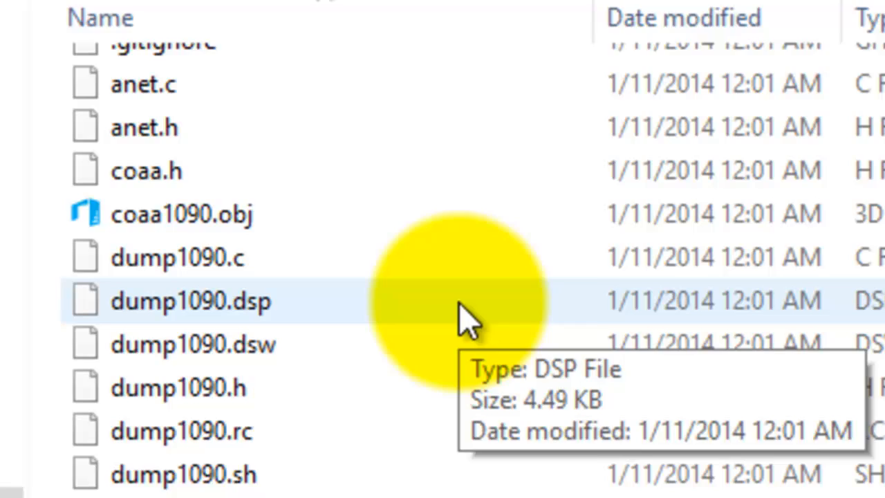
scroll(down, 3)
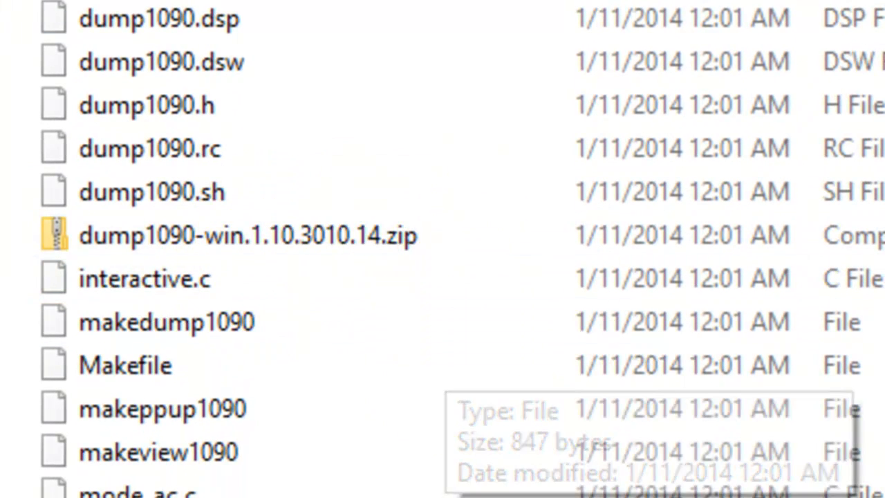
click(248, 235)
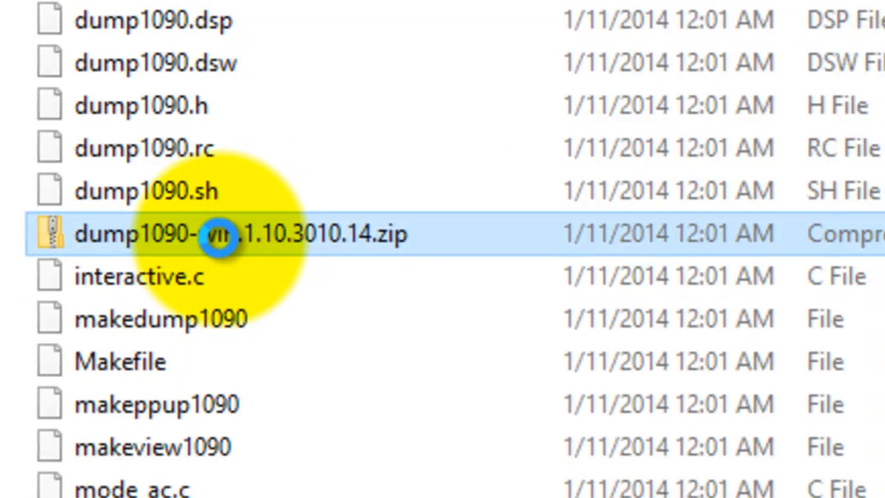
Step: Extract dump1090-win.1.10.3010.14.zip, check its dump1090.exe and DLLs, then return to the folder
right_click(228, 233)
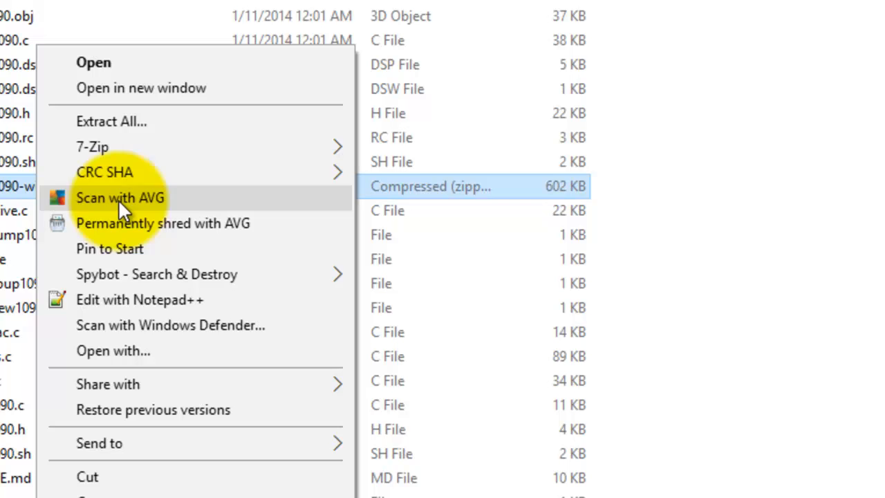
mouse_move(169, 304)
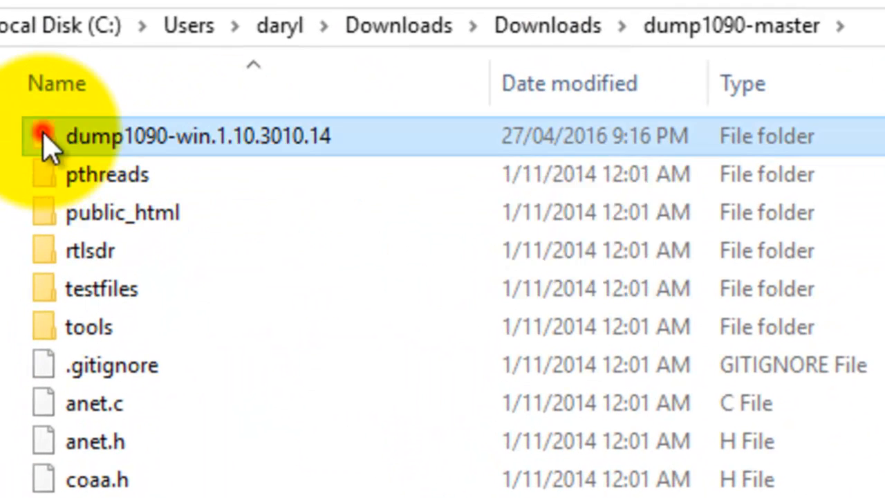
double_click(197, 136)
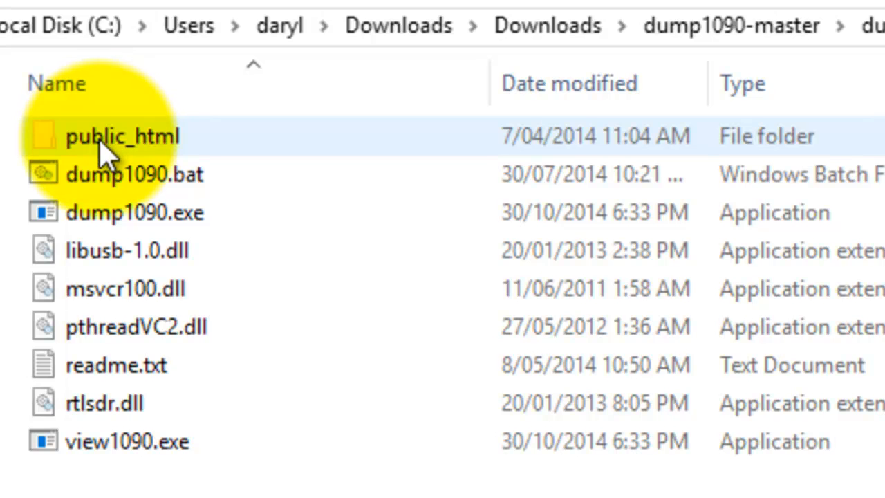
click(731, 26)
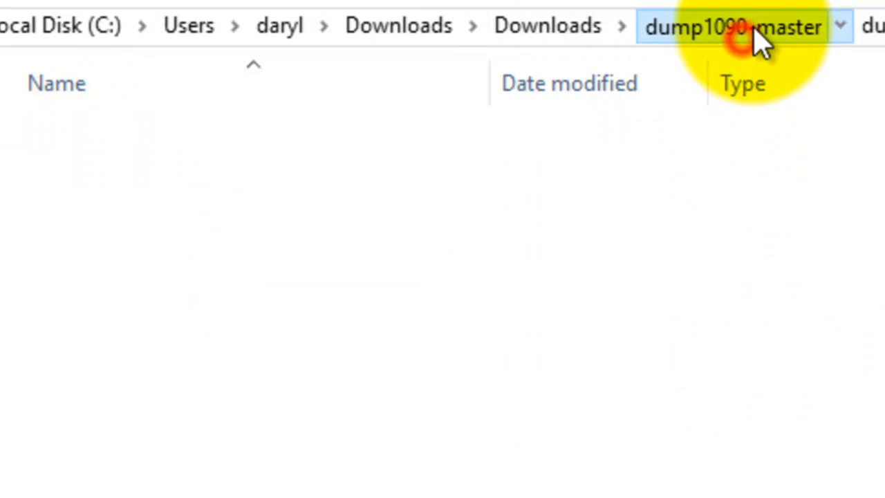
click(730, 26)
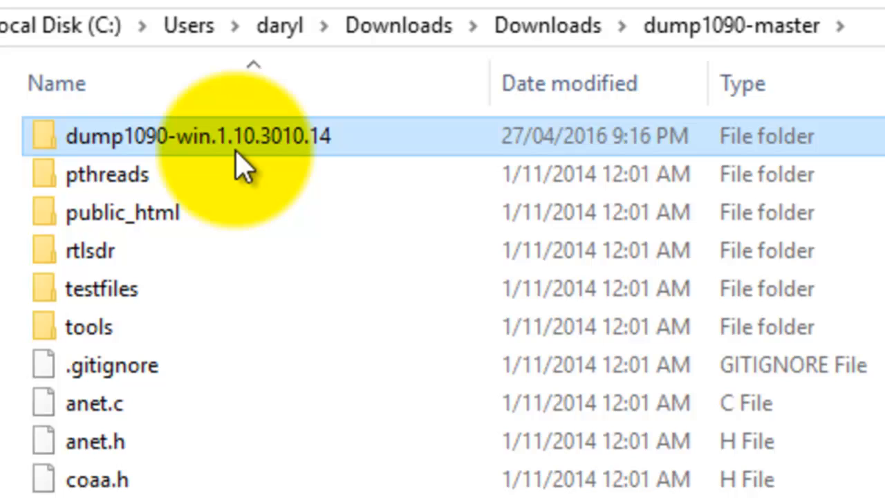
mouse_move(242, 152)
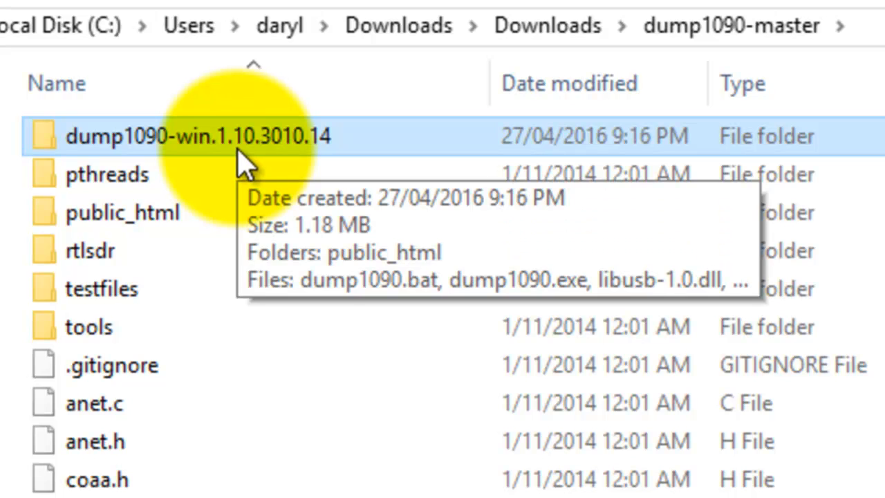
mouse_move(214, 125)
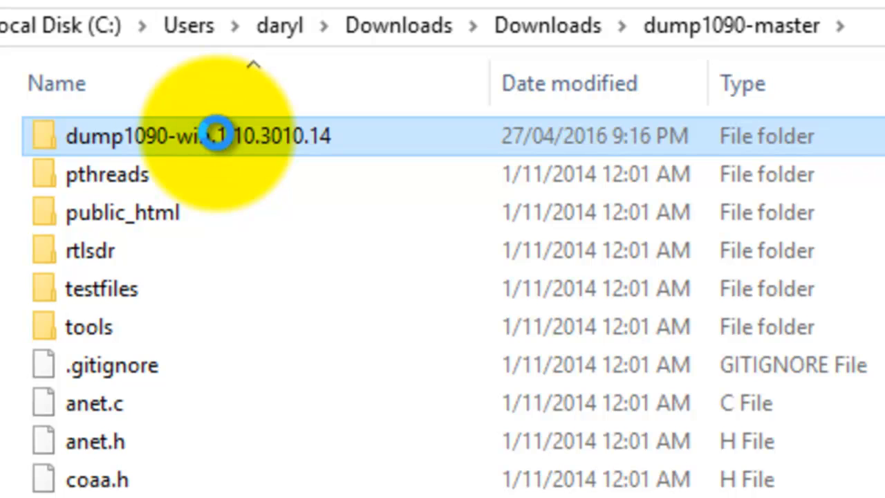
right_click(199, 136)
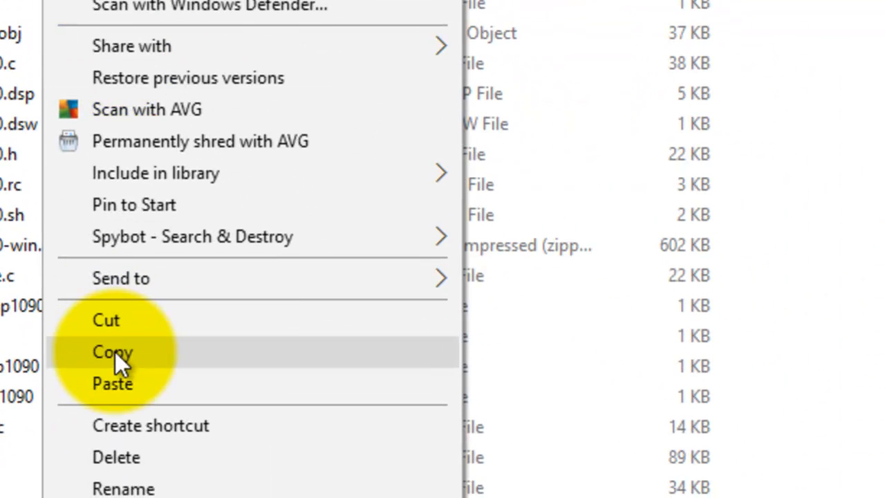
Step: Copy the dump1090-win folder into C:\rtl-sdr and rename it dump1090
click(112, 352)
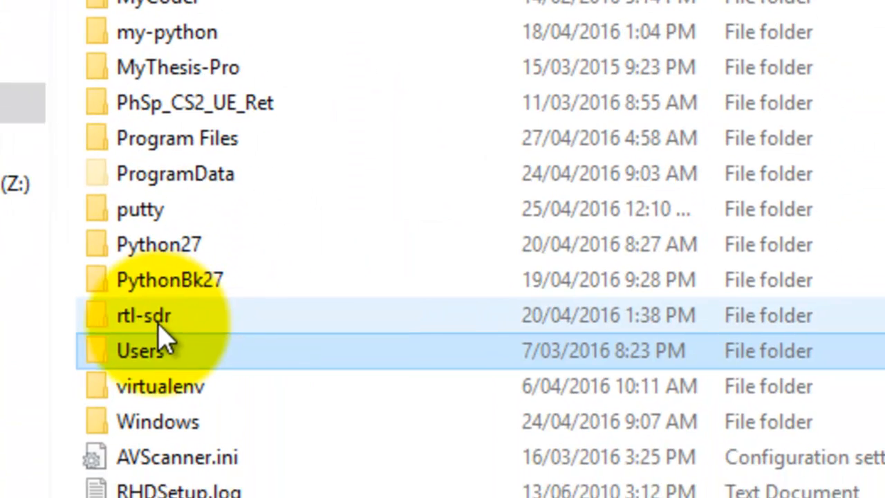
double_click(144, 315)
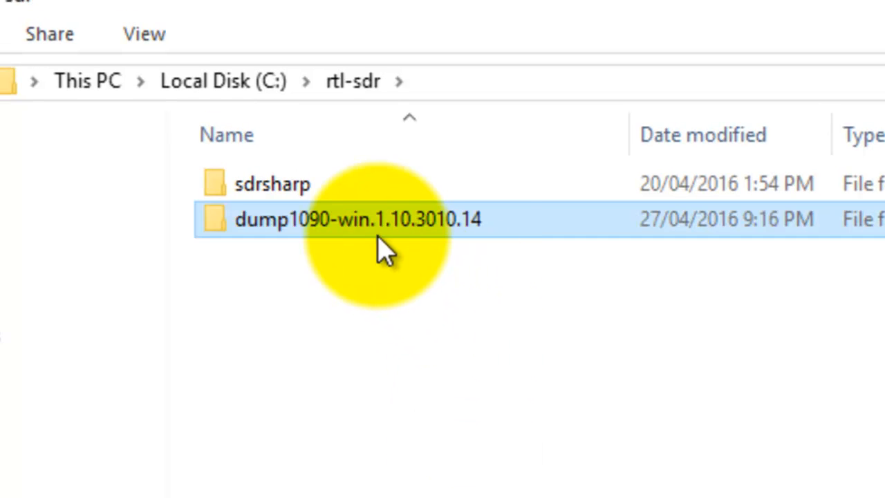
click(355, 219)
text(dump1090)
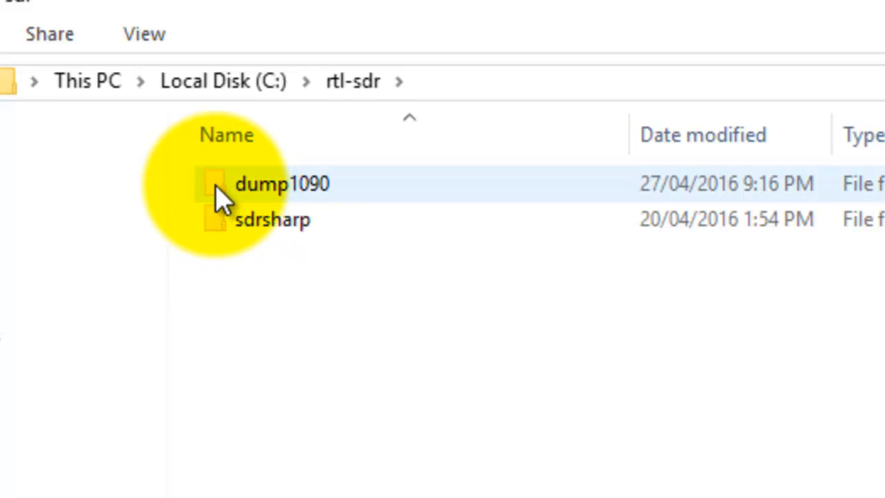
Step: Open C:\rtl-sdr\dump1090 and launch dump1090.bat
double_click(281, 183)
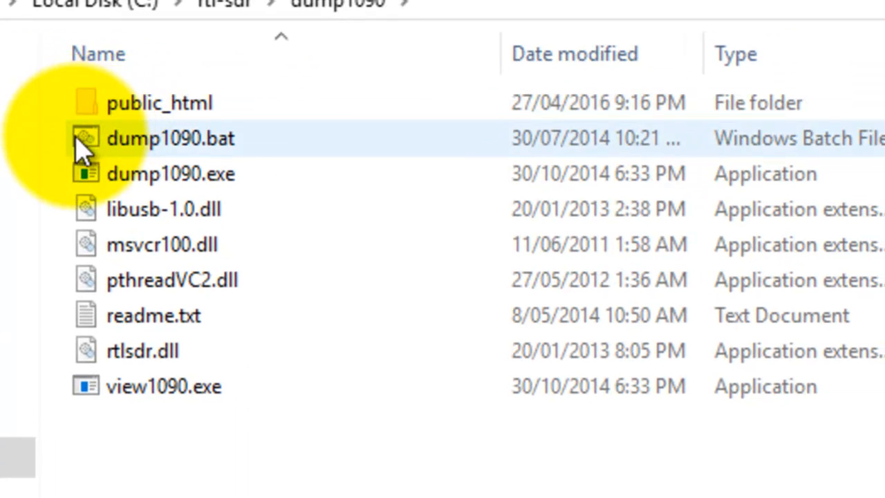
mouse_move(249, 159)
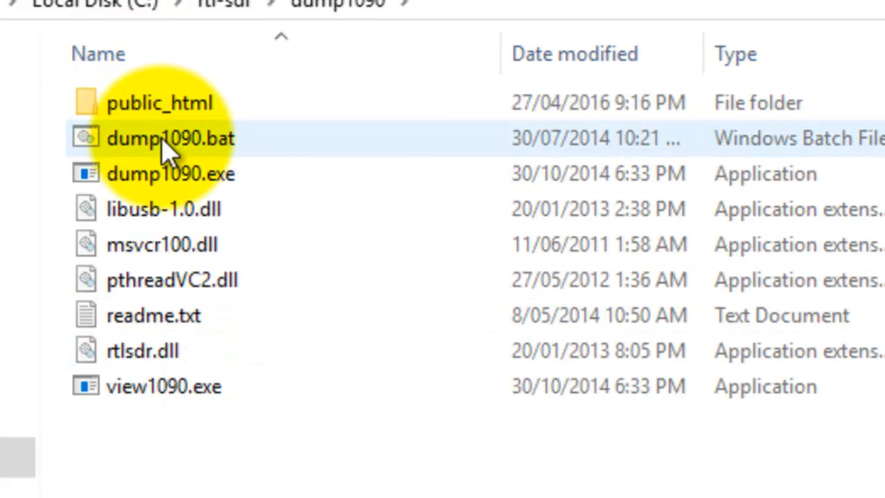
mouse_move(170, 137)
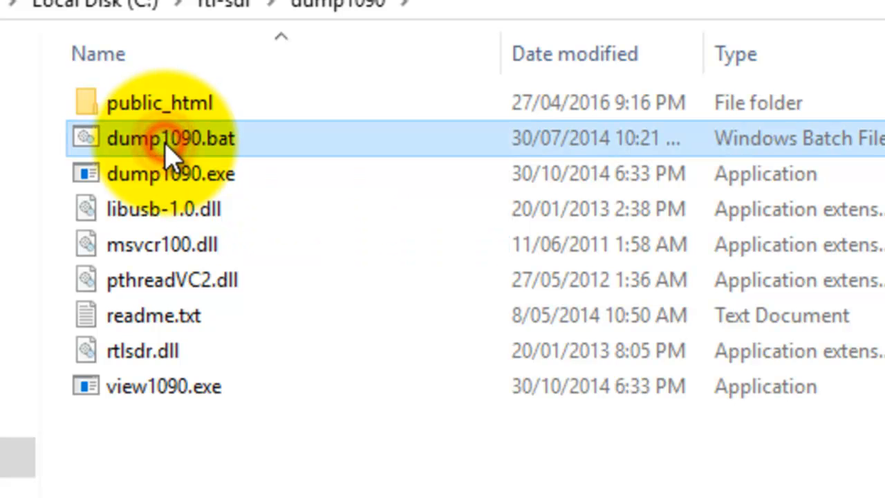
double_click(170, 138)
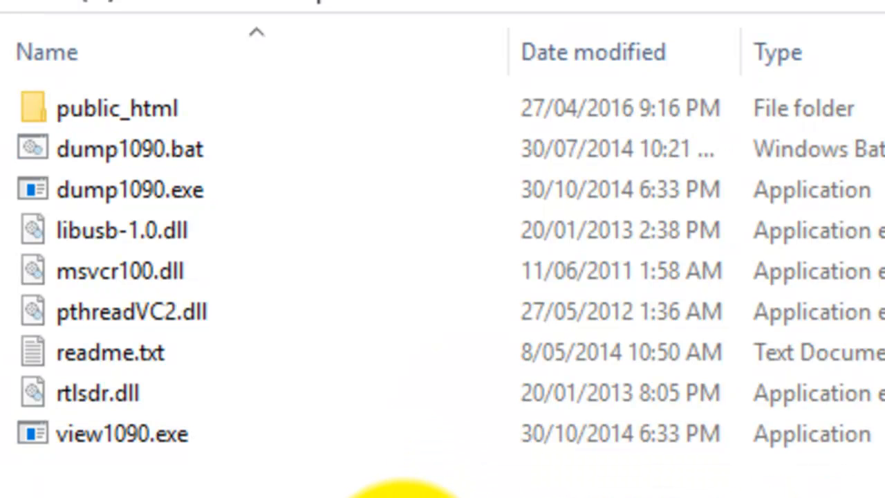
mouse_move(401, 449)
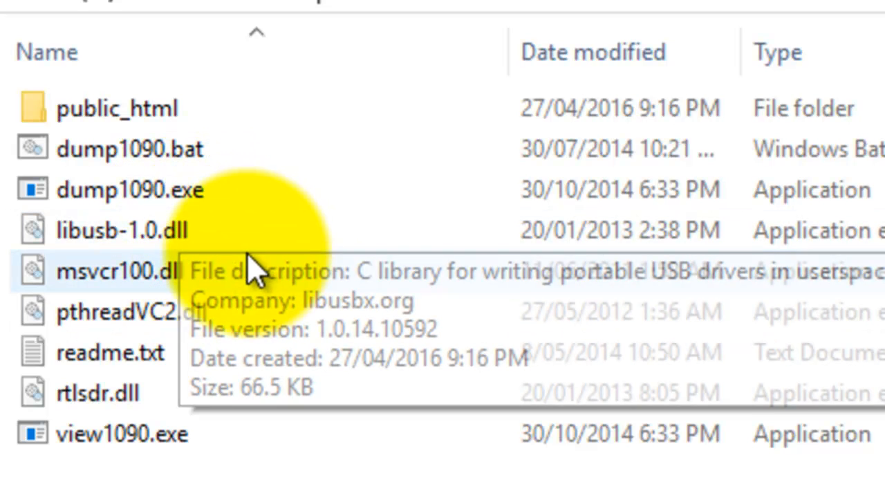
mouse_move(387, 449)
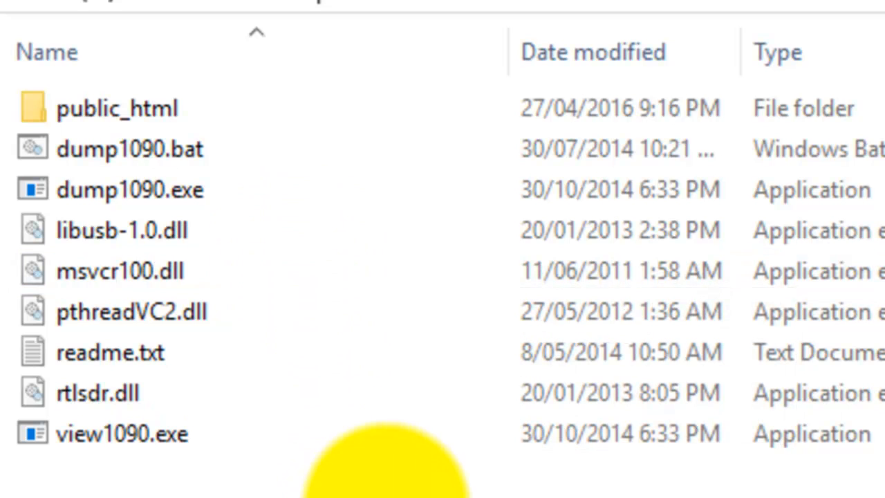